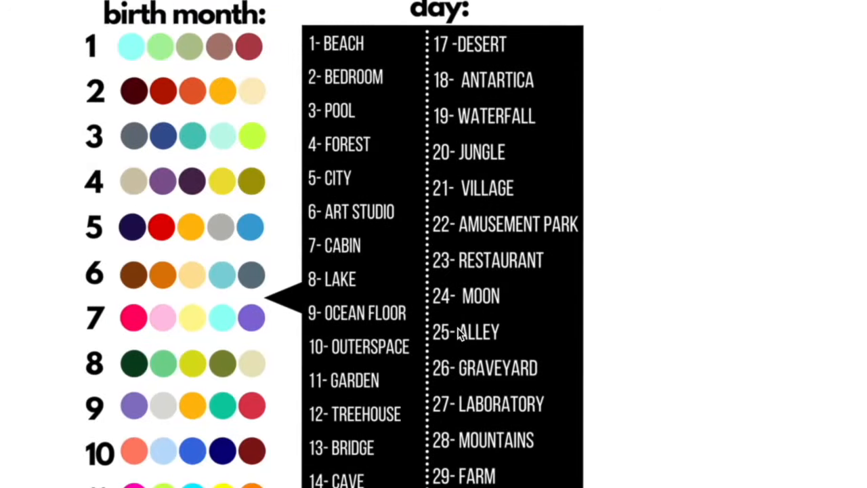
Save the March five-colour palette image from Safari and close the save dialog
left_click(723, 203)
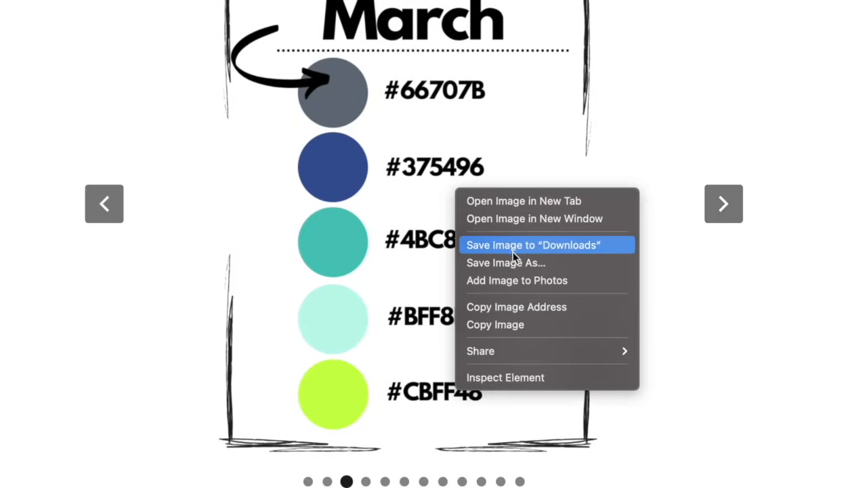
left_click(505, 262)
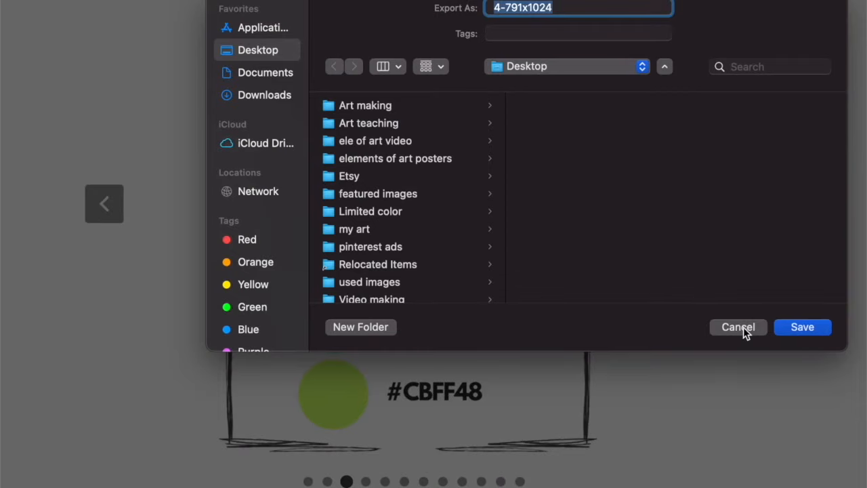
left_click(802, 327)
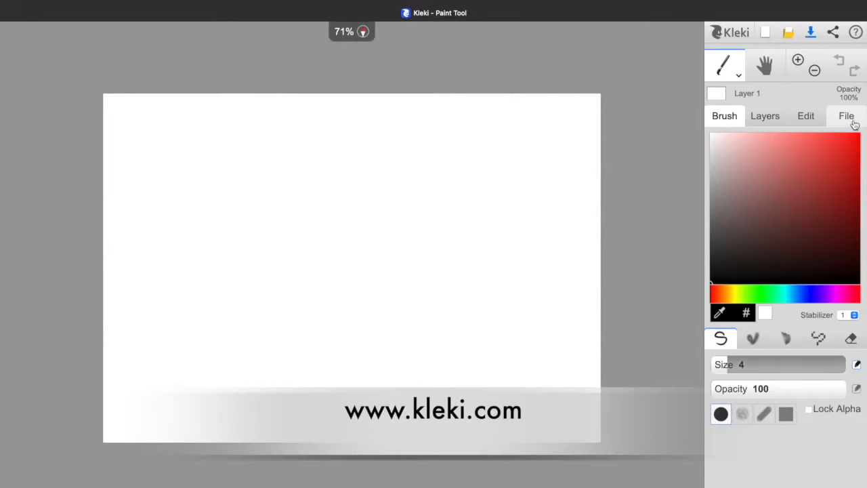
Import the saved March palette image and extend the canvas to portrait
left_click(846, 115)
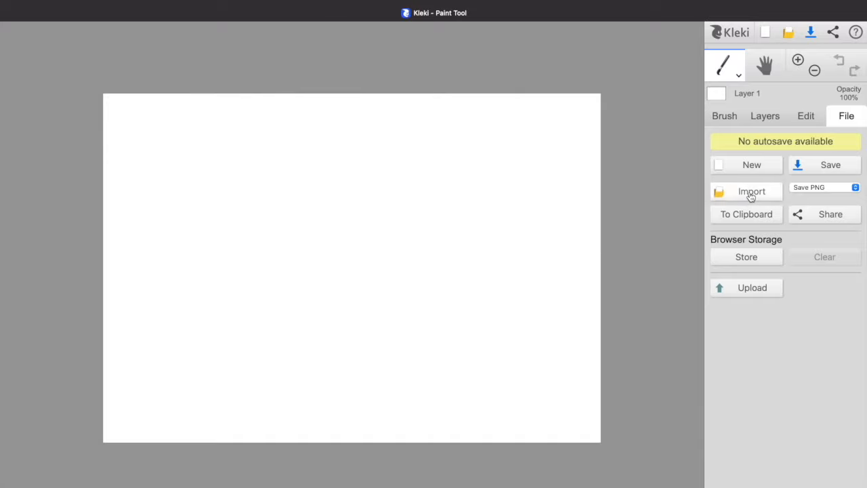
left_click(751, 287)
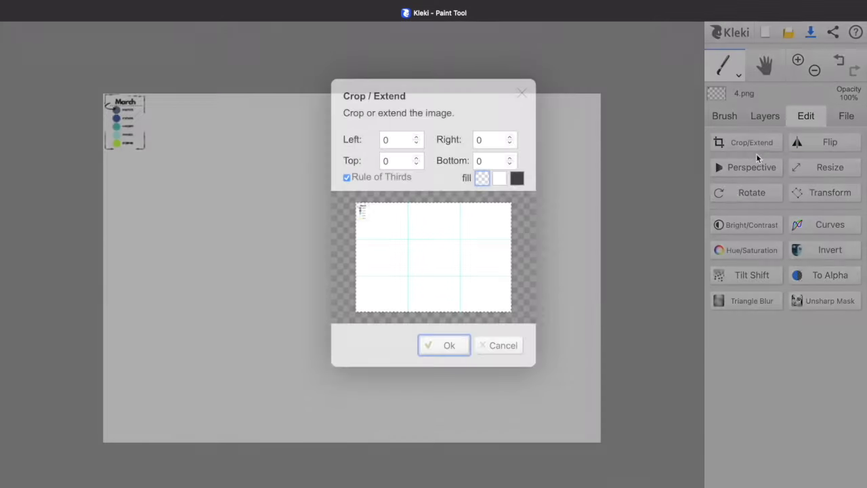
left_click(448, 345)
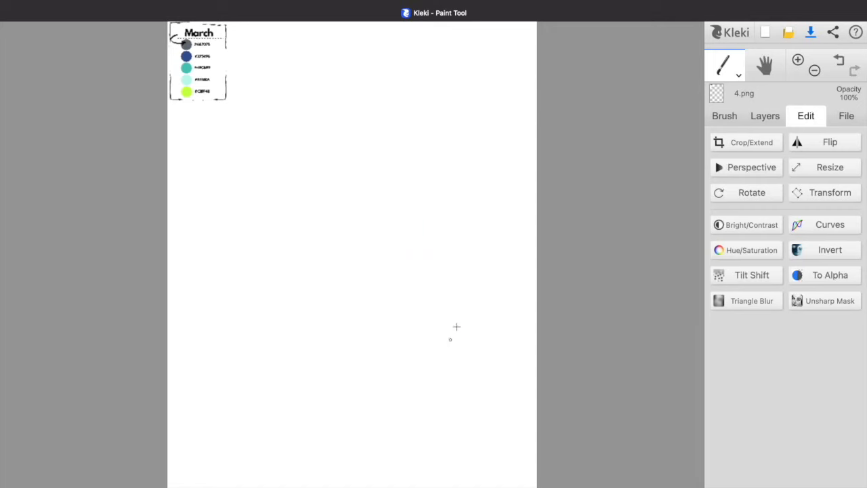
mouse_move(765, 116)
type("colorsch")
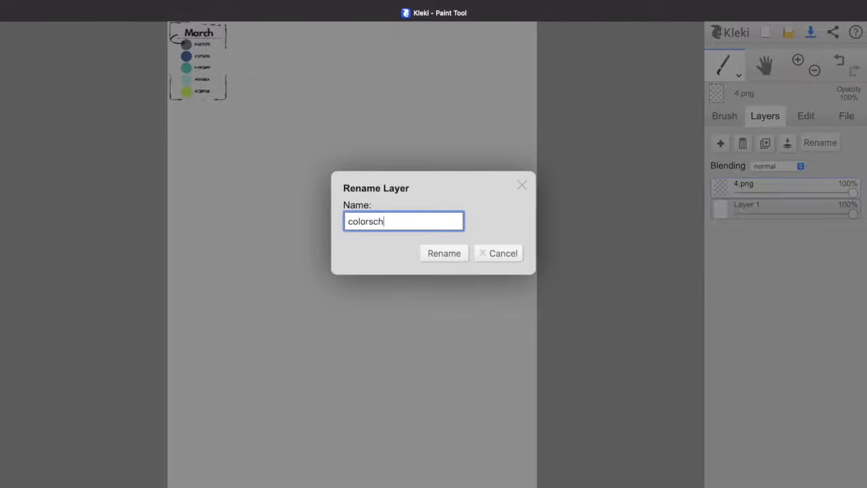
Add a new layer and name it 'background'
left_click(443, 253)
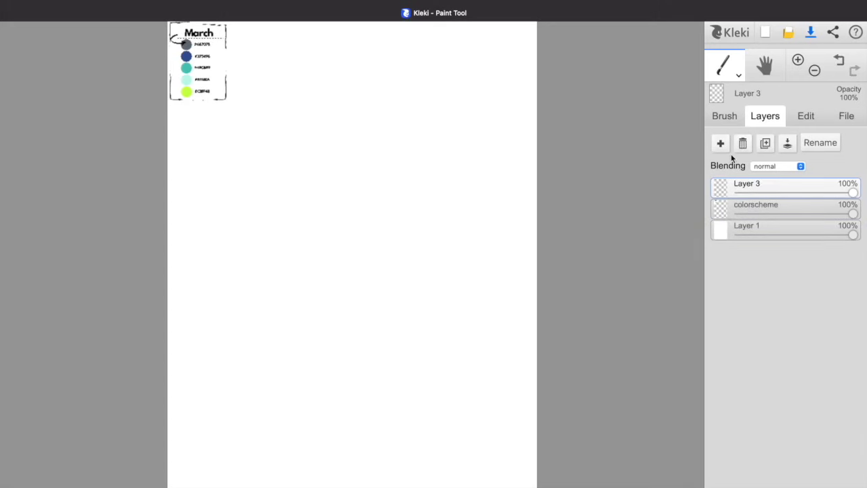
type("bac")
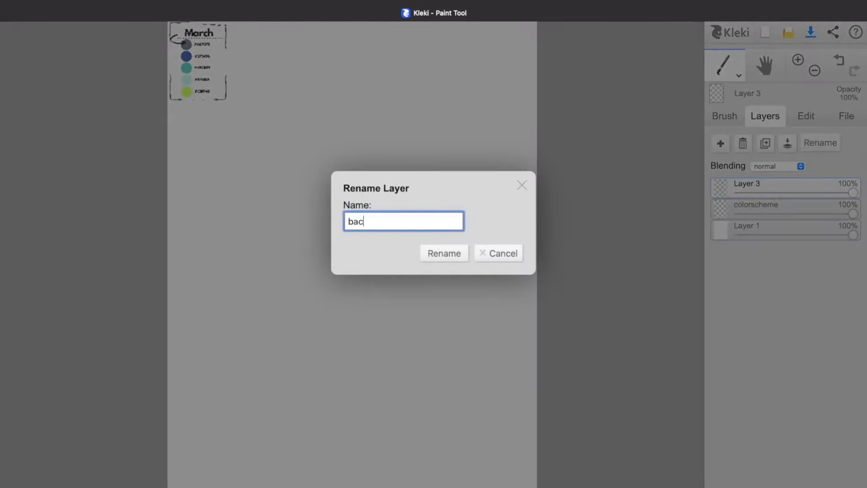
type("kground")
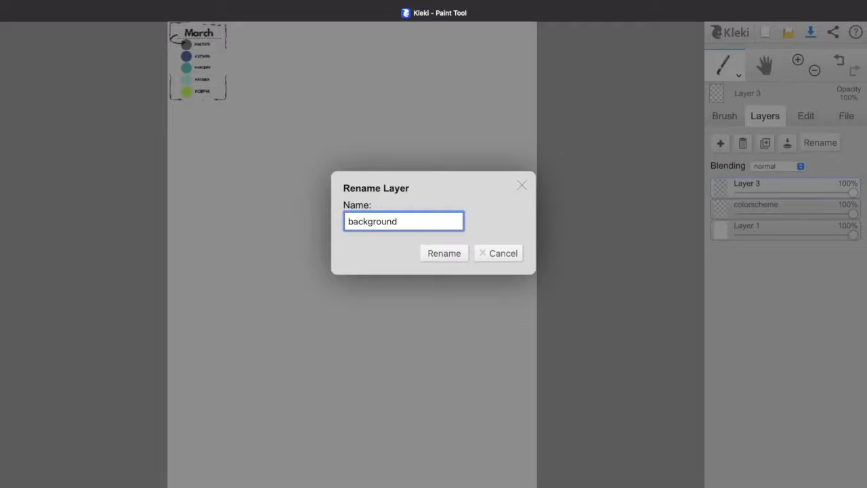
left_click(444, 252)
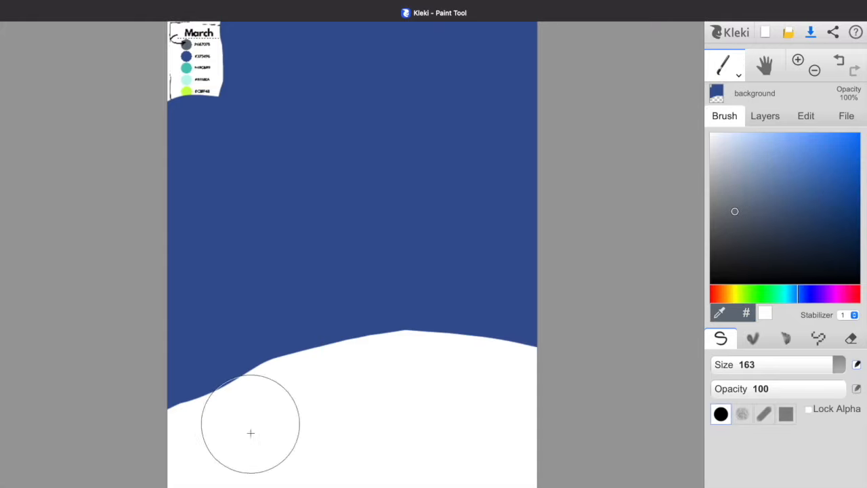
Set the brush Stabilizer to 2 for the night sky painting, then show the layers list
left_click(854, 314)
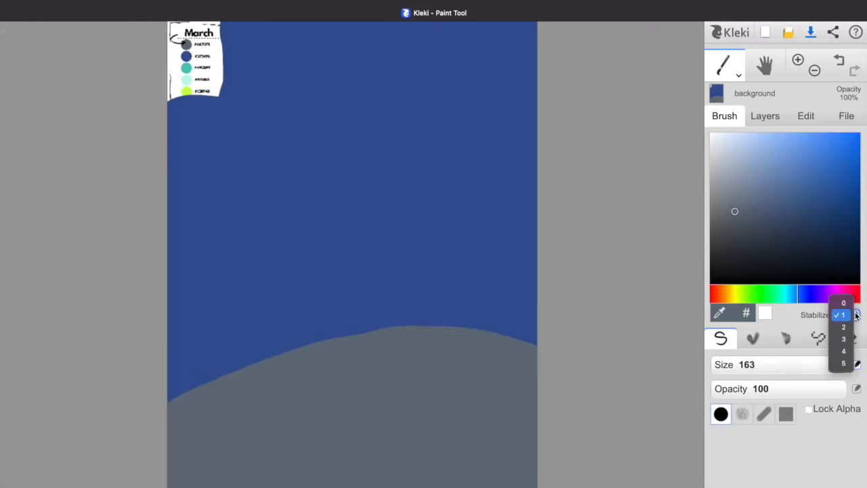
left_click(843, 338)
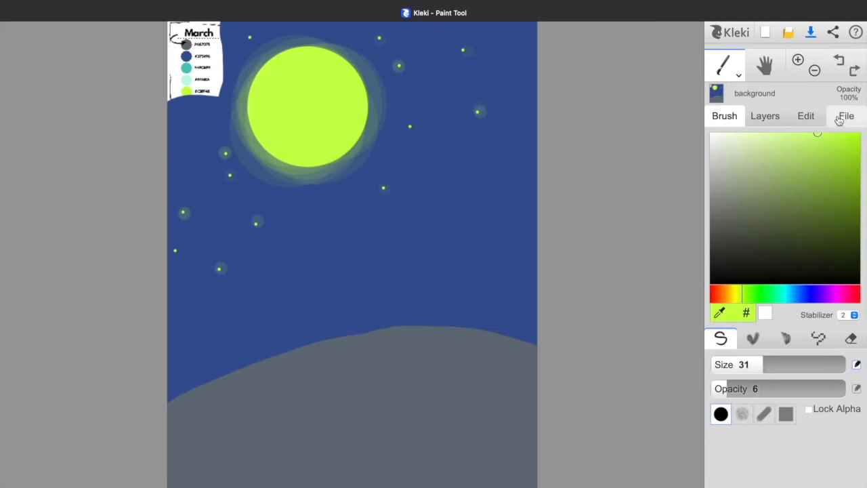
left_click(845, 115)
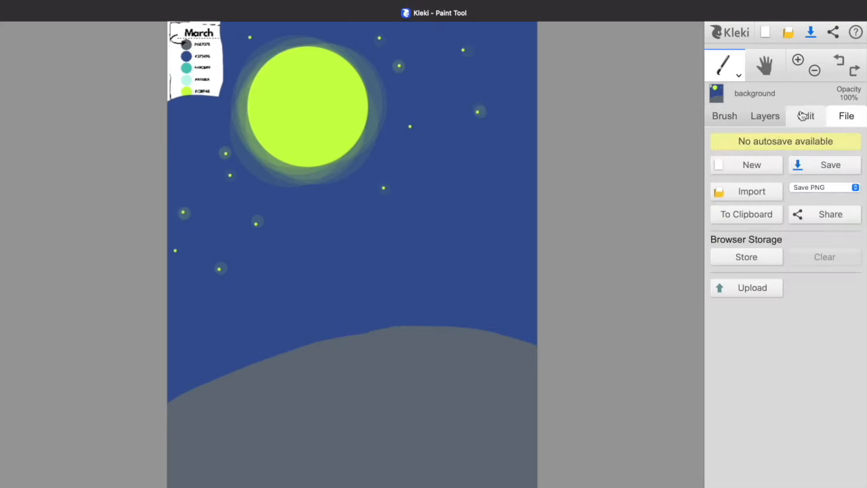
left_click(764, 116)
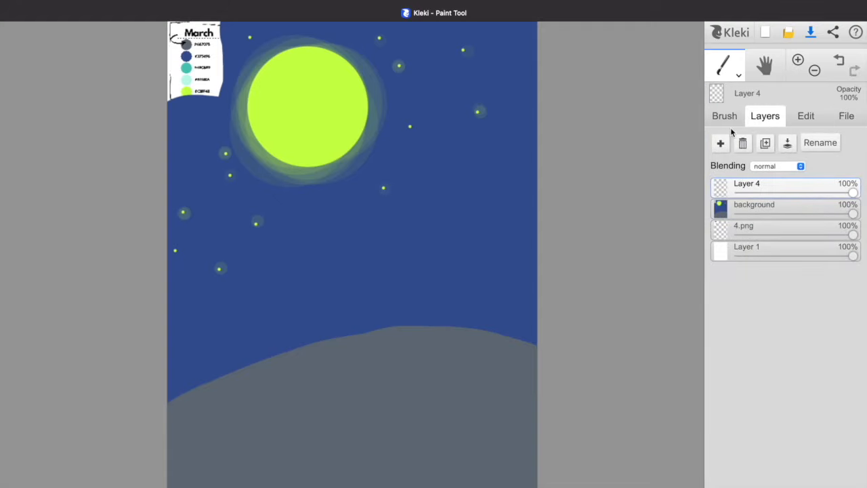
Rename the new top layer to 'midground' and go back to the brush settings
left_click(820, 142)
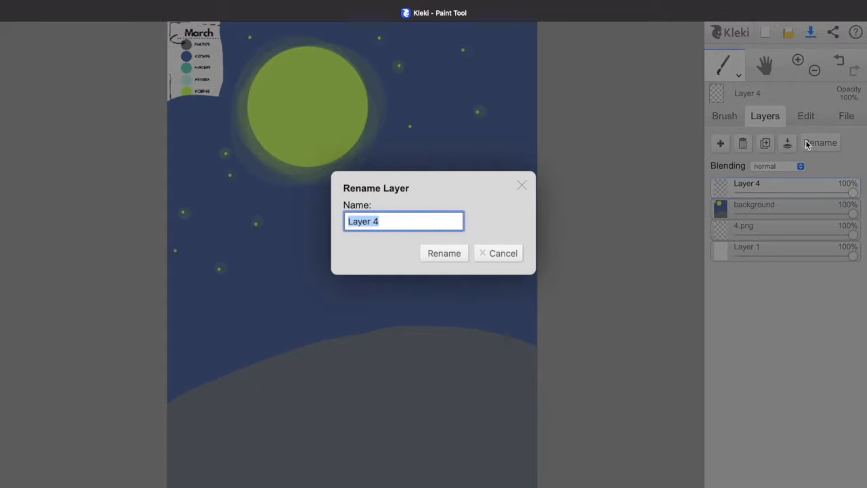
left_click(443, 253)
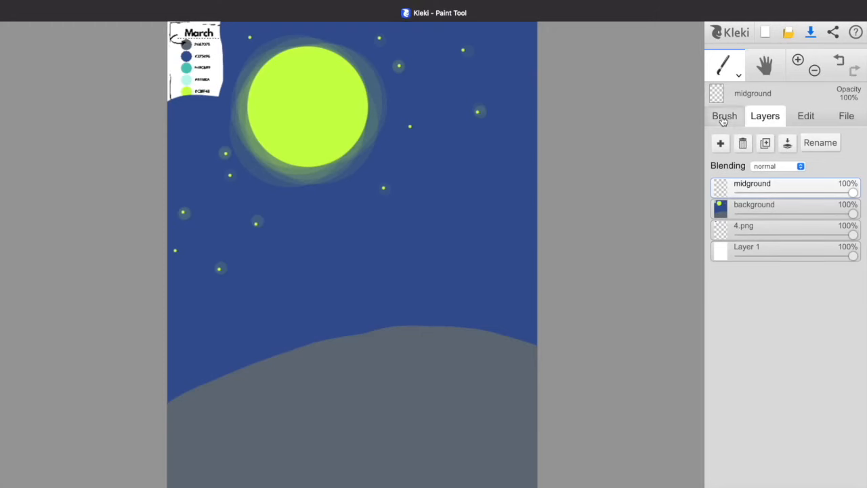
left_click(723, 116)
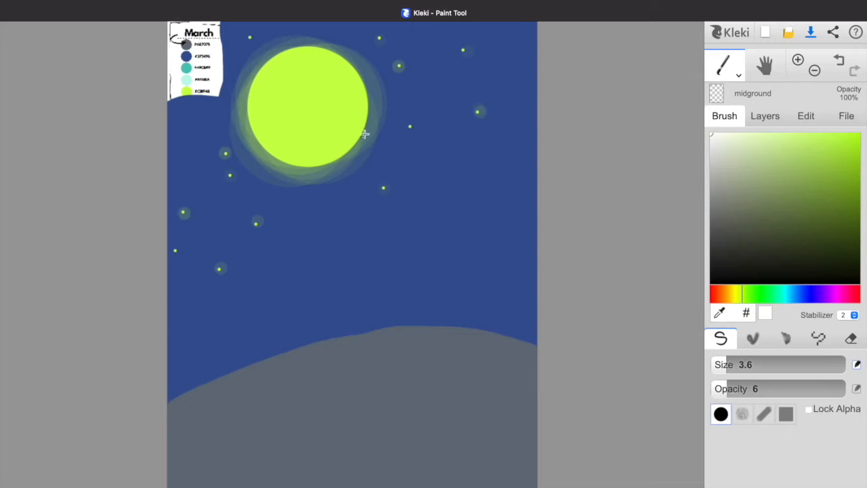
Sketch the house outline and teal tree, then paint grey roofs and tower details
left_click_drag(366, 135, 515, 142)
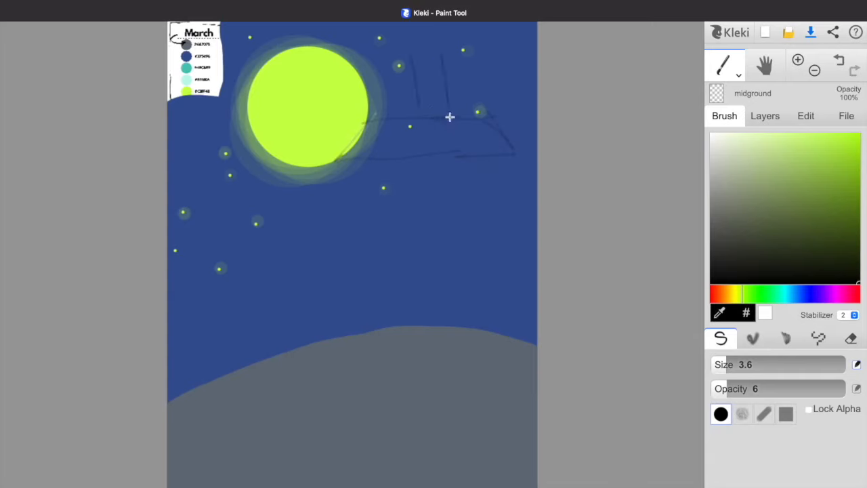
left_click_drag(450, 115, 356, 319)
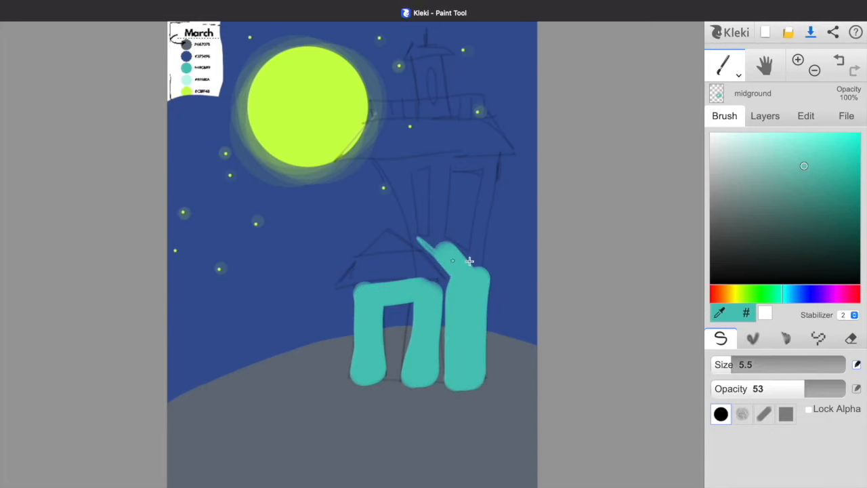
left_click_drag(452, 261, 481, 169)
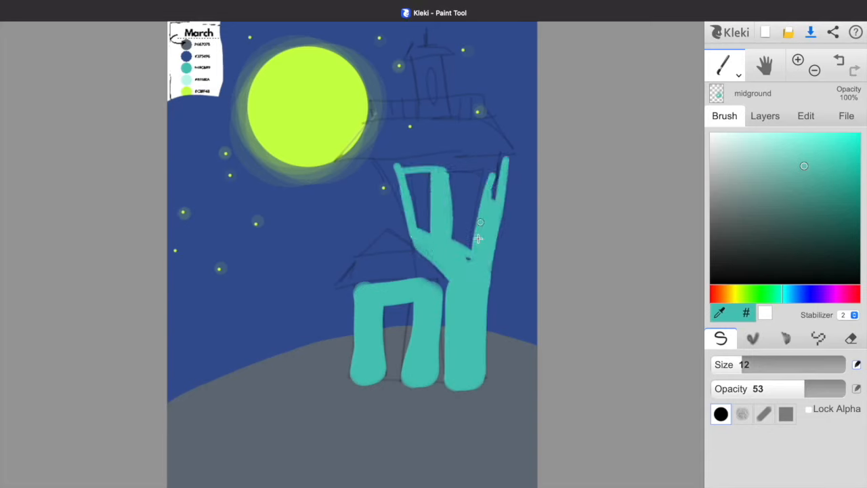
left_click_drag(400, 166, 508, 166)
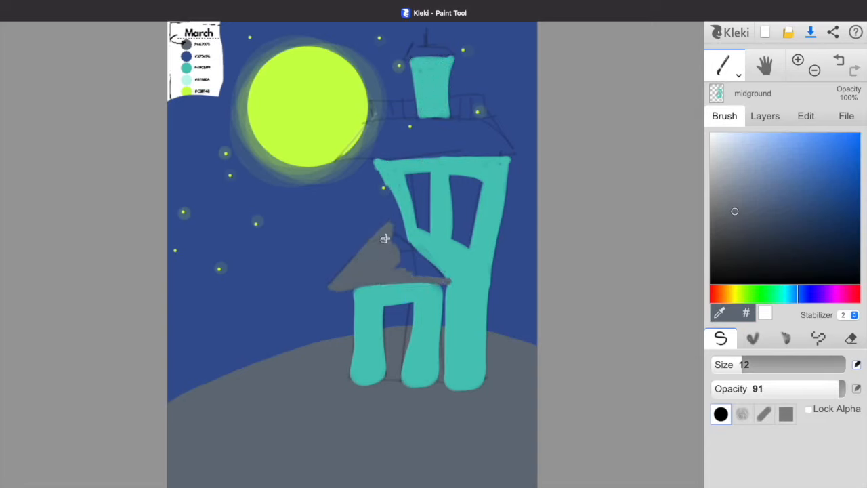
left_click_drag(752, 365, 765, 365)
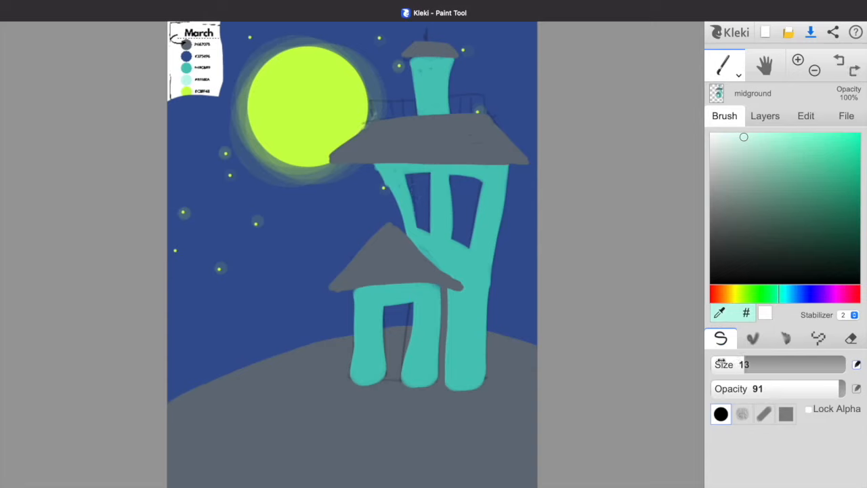
left_click_drag(420, 183, 467, 237)
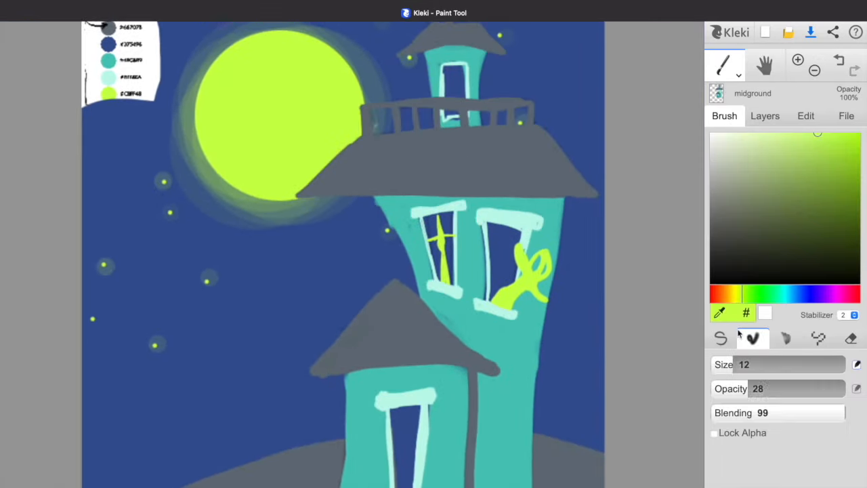
Add yellow-green roof glow, then shade the lower right wall in soft blue with the pen
left_click_drag(319, 369, 395, 284)
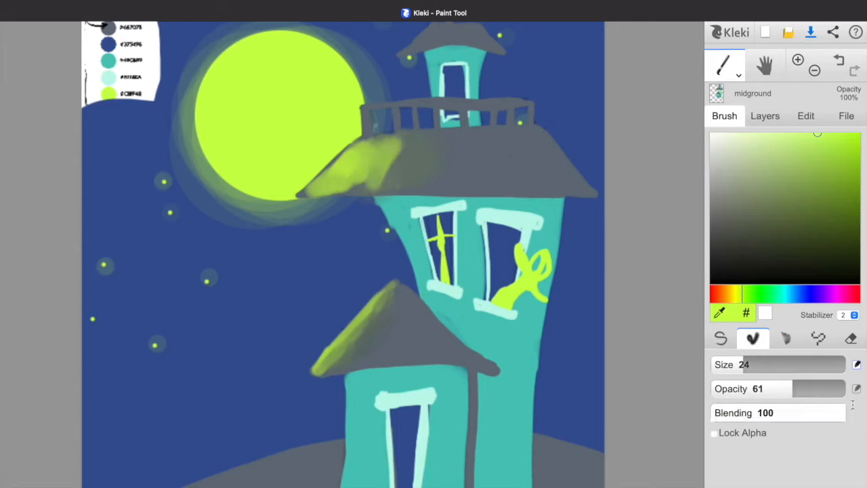
left_click(720, 338)
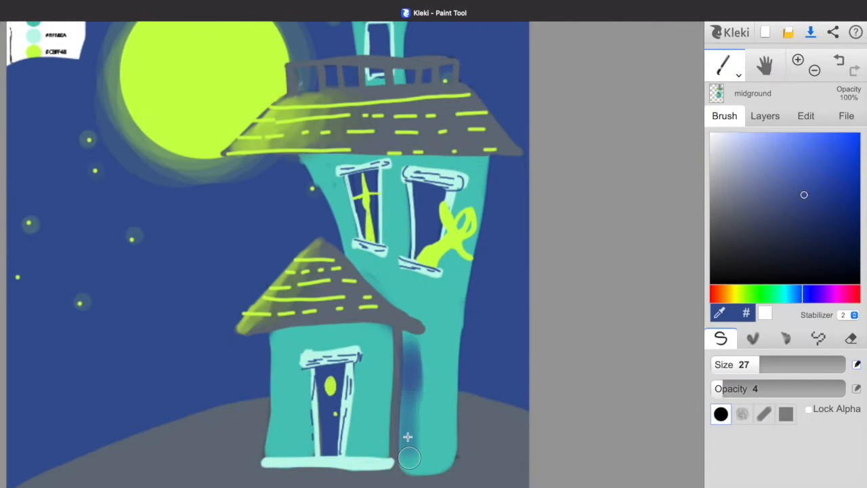
left_click_drag(409, 457, 417, 271)
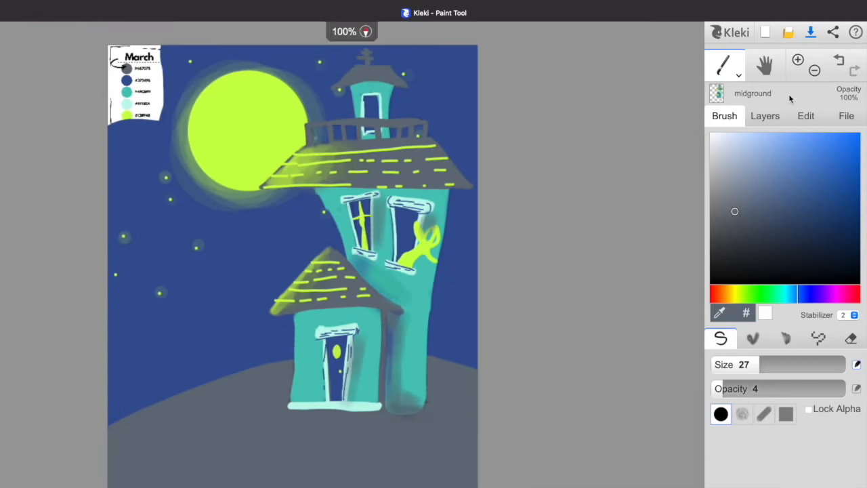
left_click(752, 338)
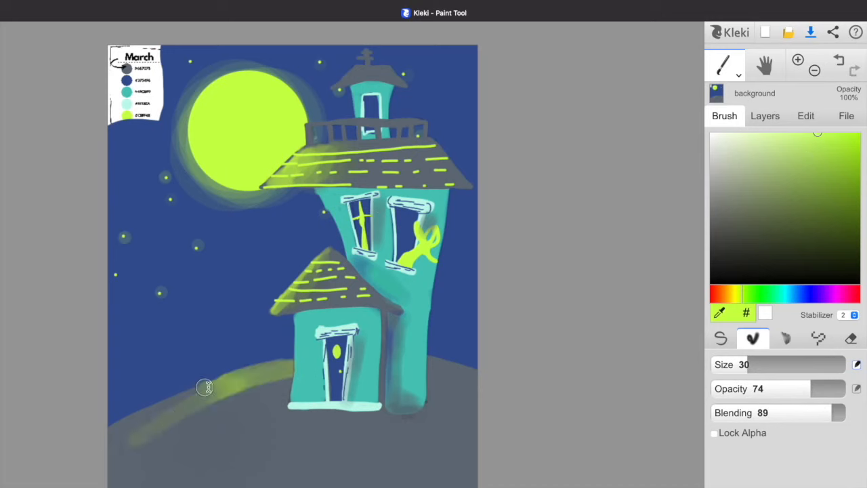
Paint lime grass and a blue stone path on the background layer with a fine pen
left_click(721, 338)
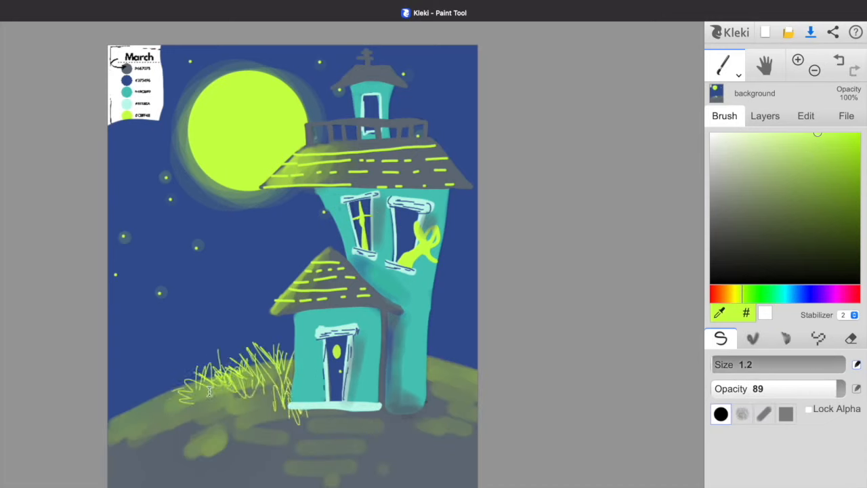
left_click(765, 115)
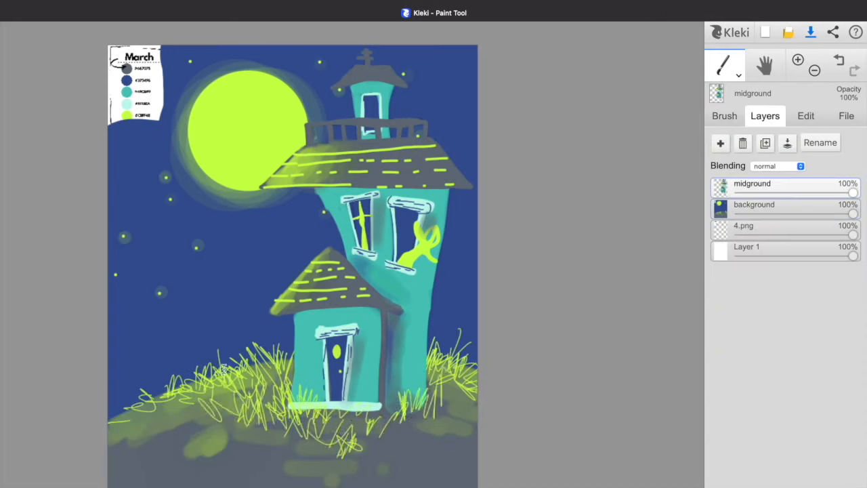
left_click(724, 115)
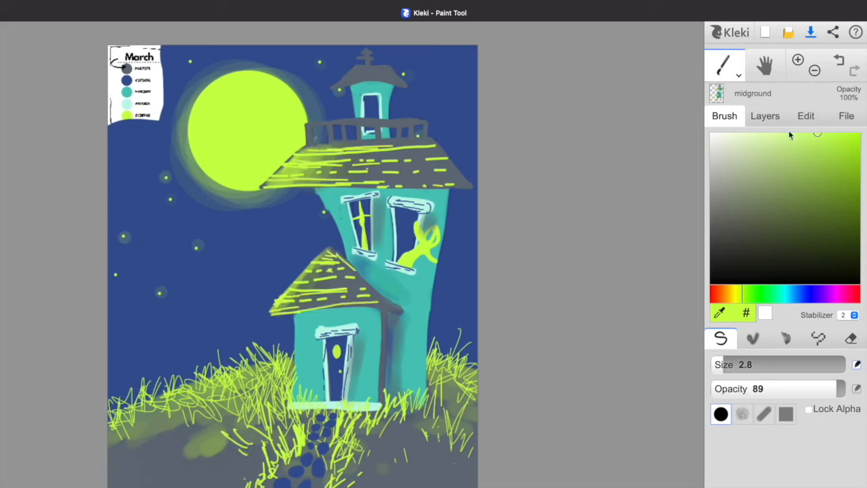
left_click(764, 115)
type("f")
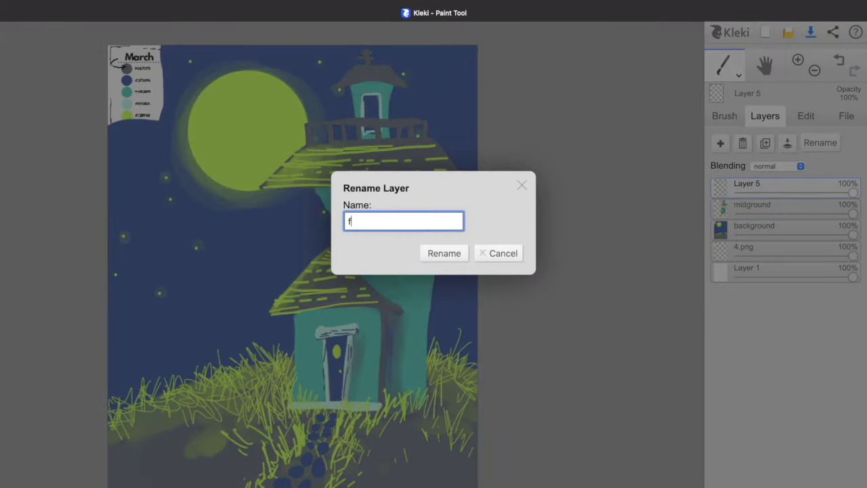
Name the fifth layer 'foreground' and return to the brush settings
type("oreground")
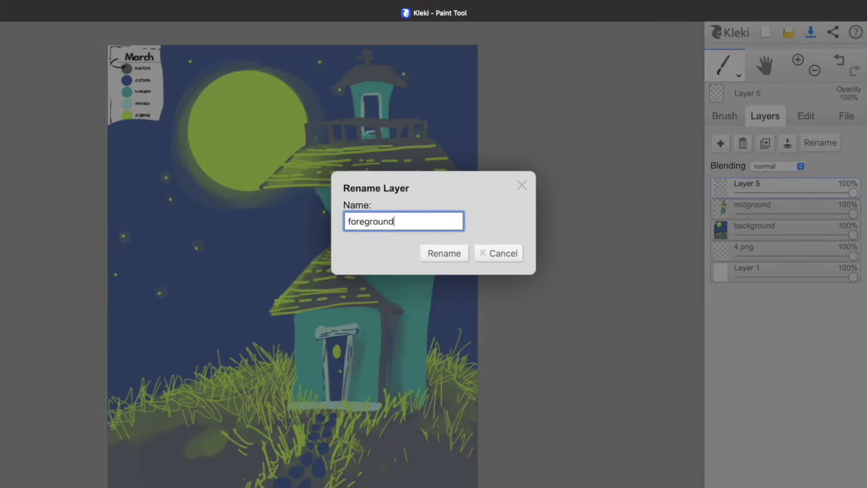
left_click(444, 252)
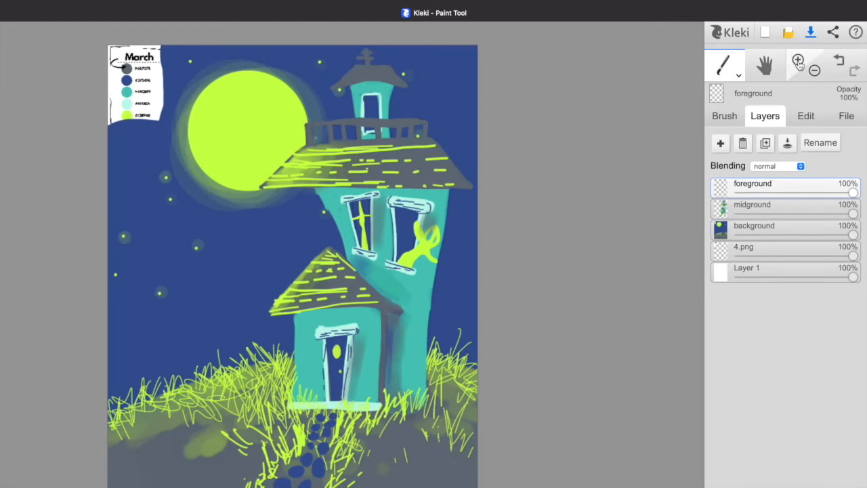
left_click(724, 115)
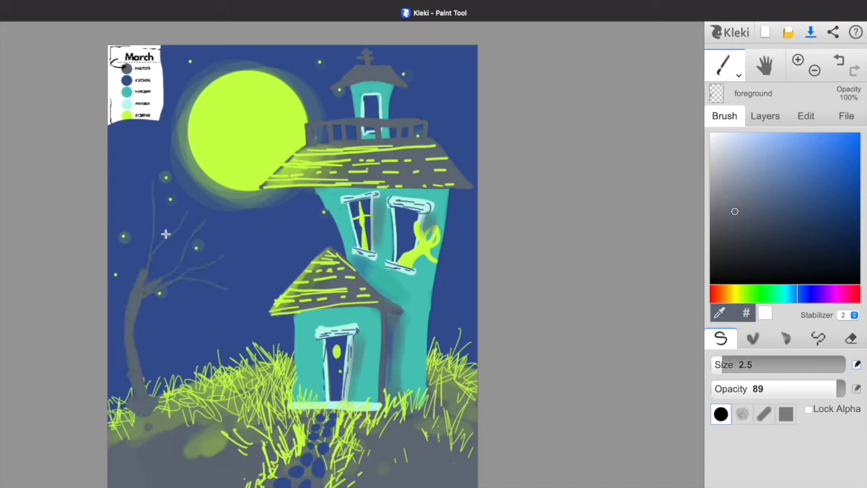
Draw the bare tree with branches across the moon and yellow-green highlights
left_click_drag(166, 234, 190, 274)
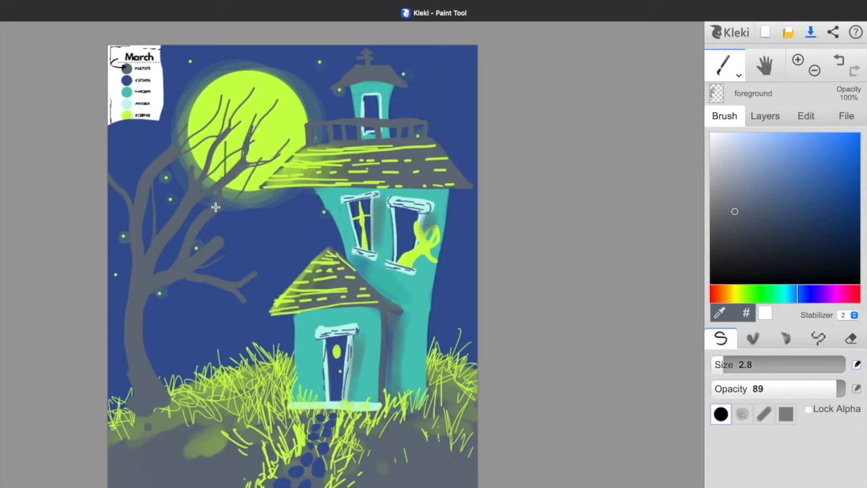
left_click_drag(216, 207, 236, 285)
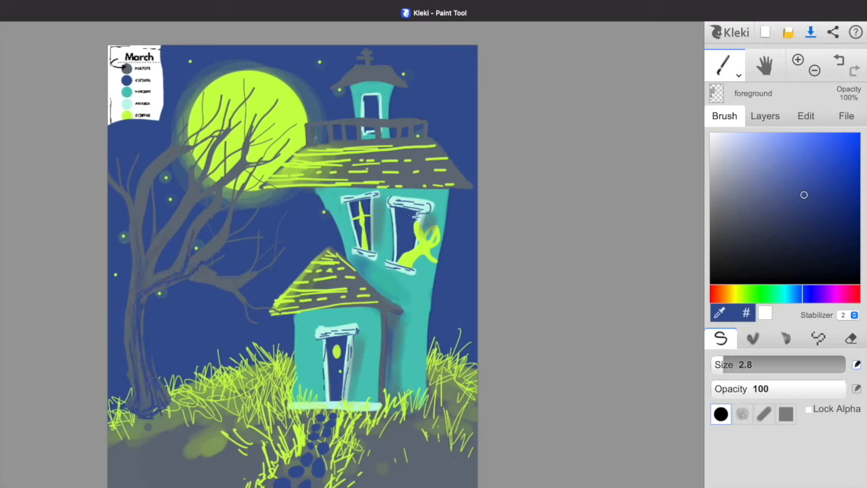
left_click(752, 338)
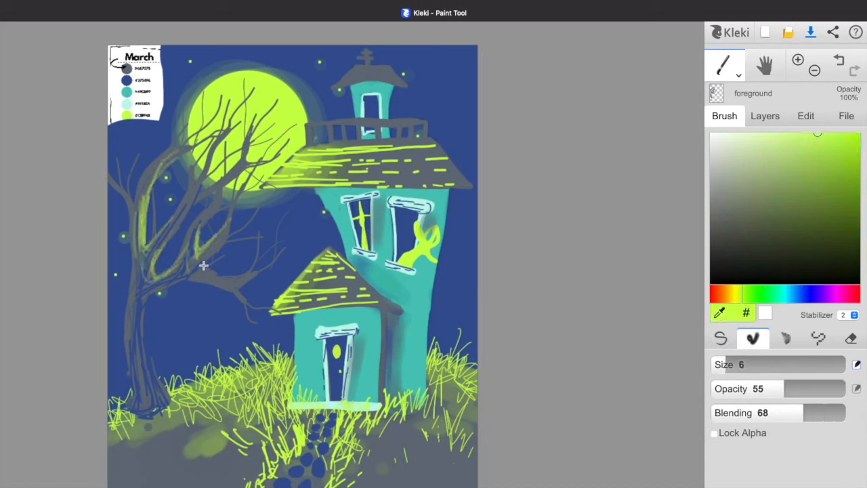
left_click_drag(203, 264, 149, 365)
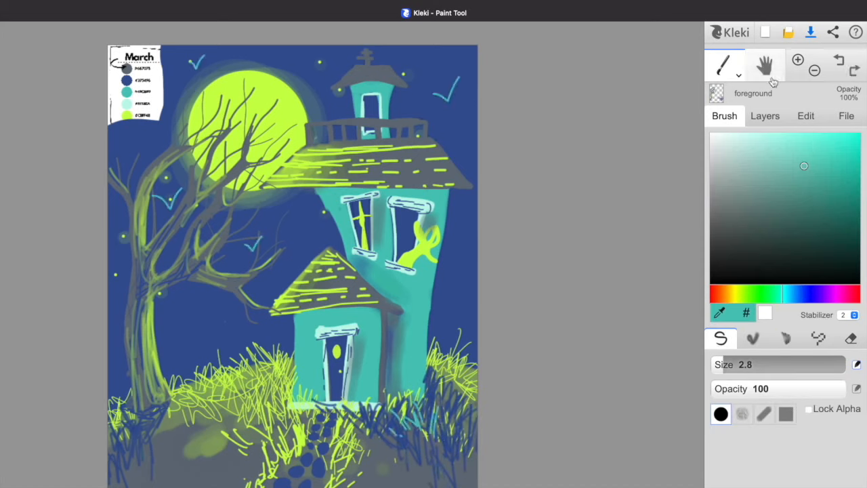
left_click(753, 338)
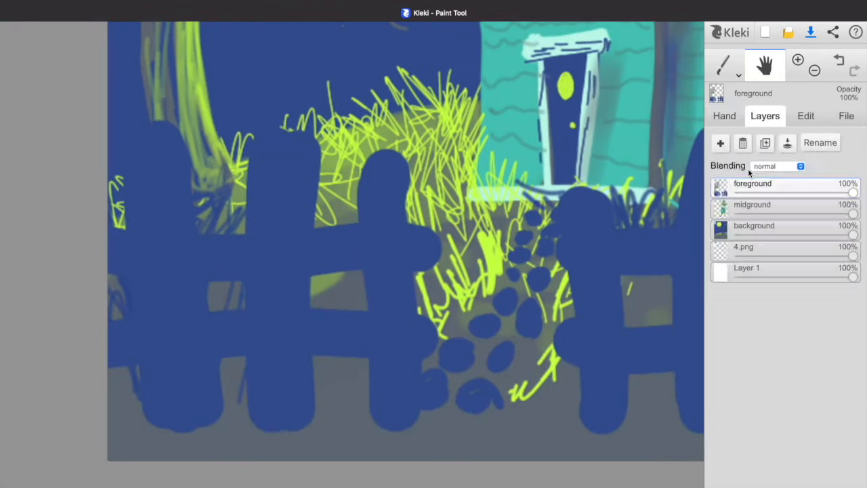
Return to the brush settings and select the blending brush for the fence
left_click(723, 64)
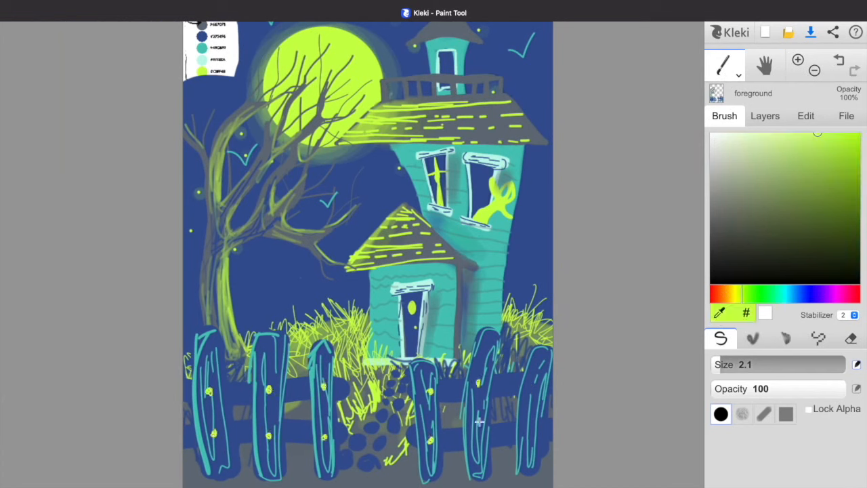
left_click(753, 338)
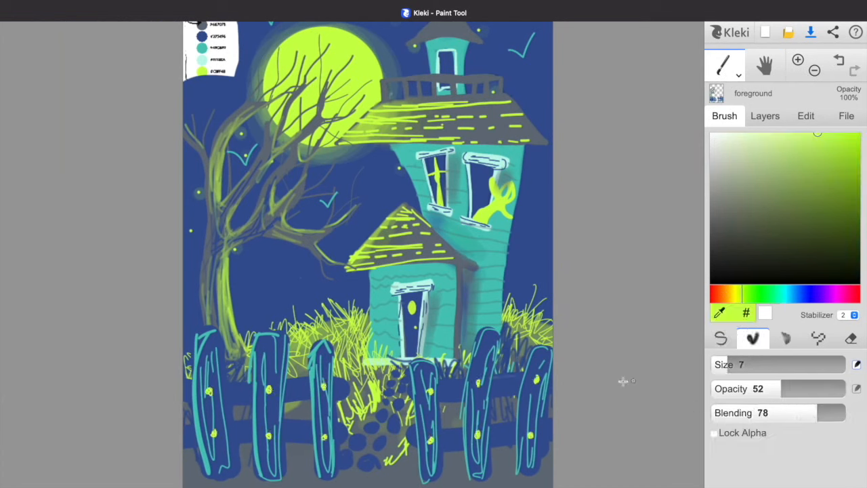